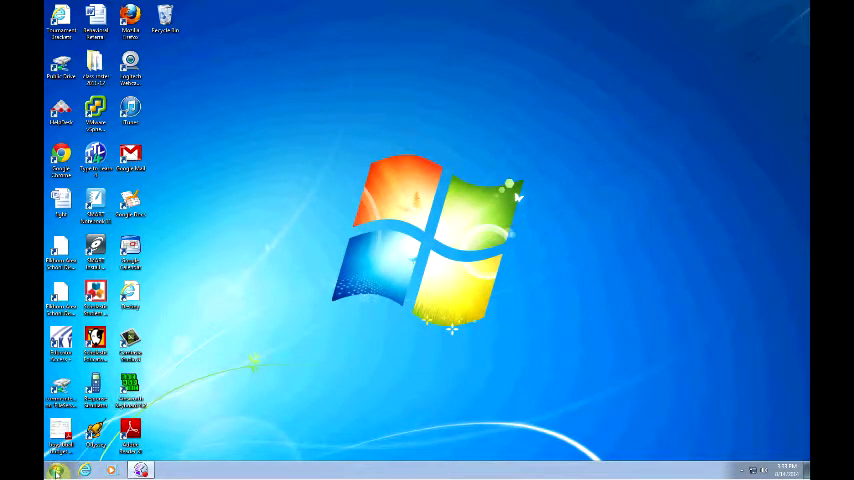
Step: Bring up the Start menu listing installed programs and system places
left_click(58, 470)
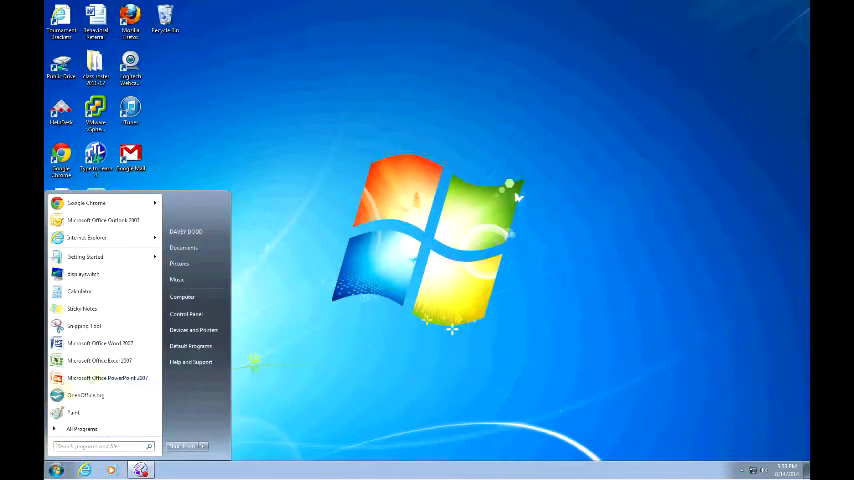
Step: Show the Computer view of drives C, H, P, S, T, W, then browse into a mapped network drive
left_click(180, 296)
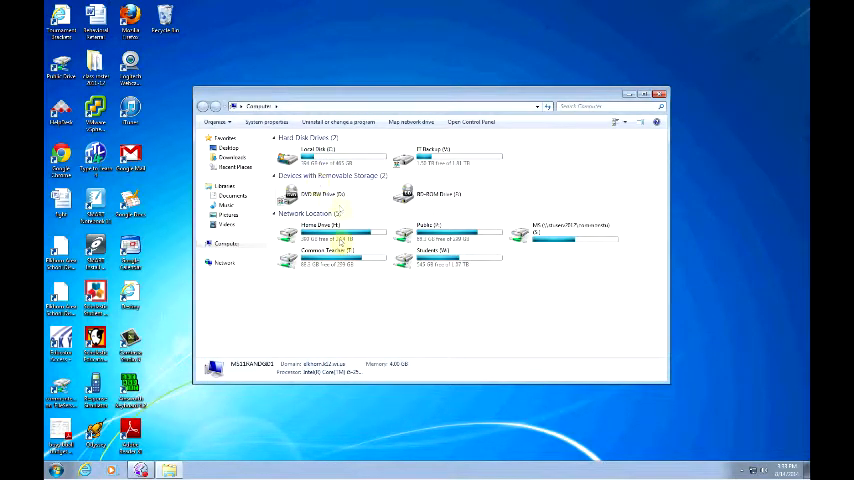
left_click(324, 232)
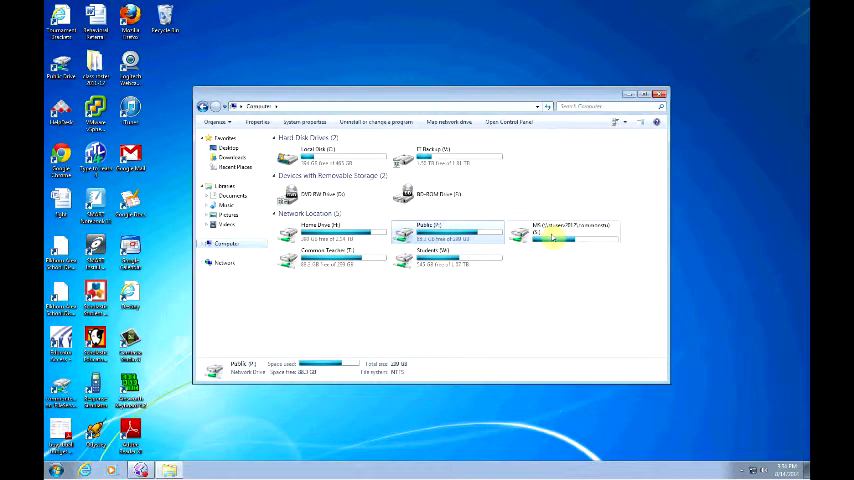
double_click(564, 230)
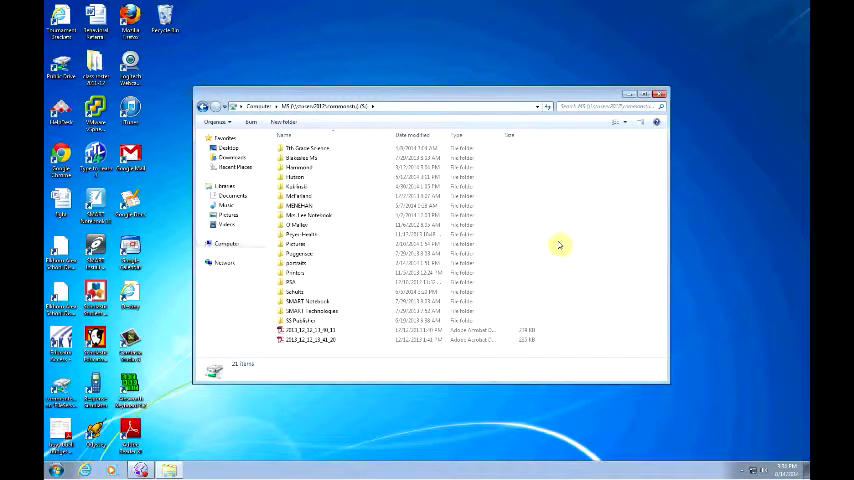
mouse_move(560, 248)
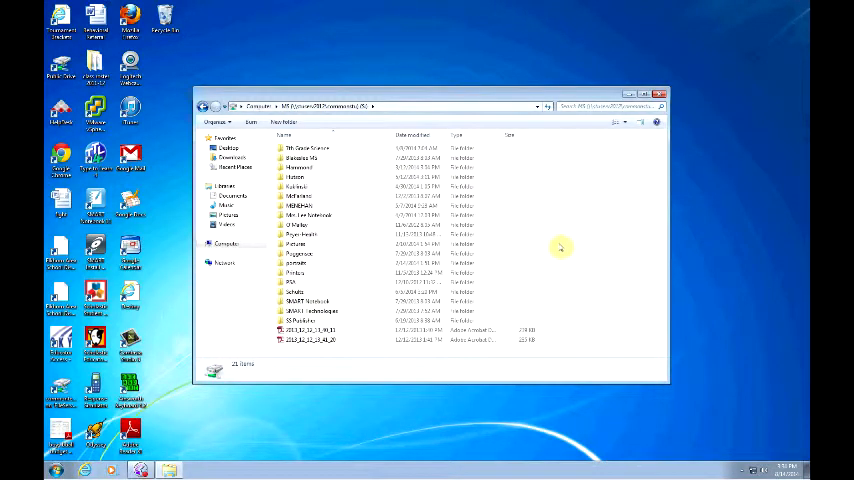
mouse_move(552, 256)
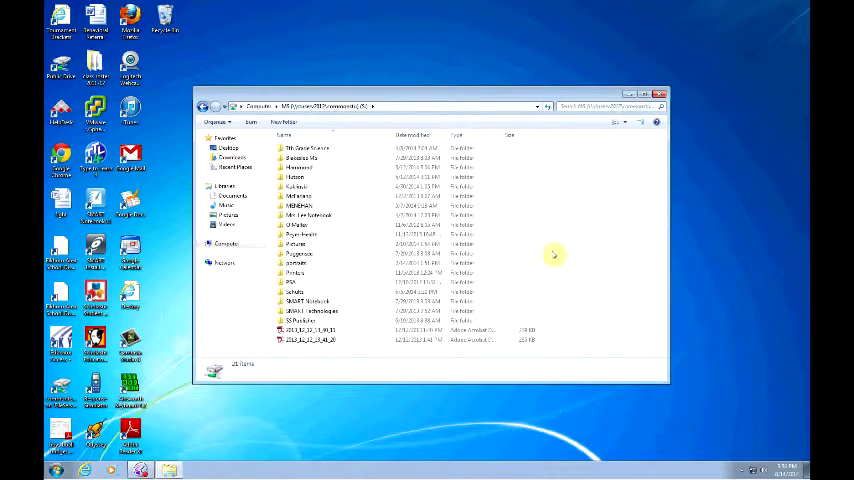
mouse_move(538, 256)
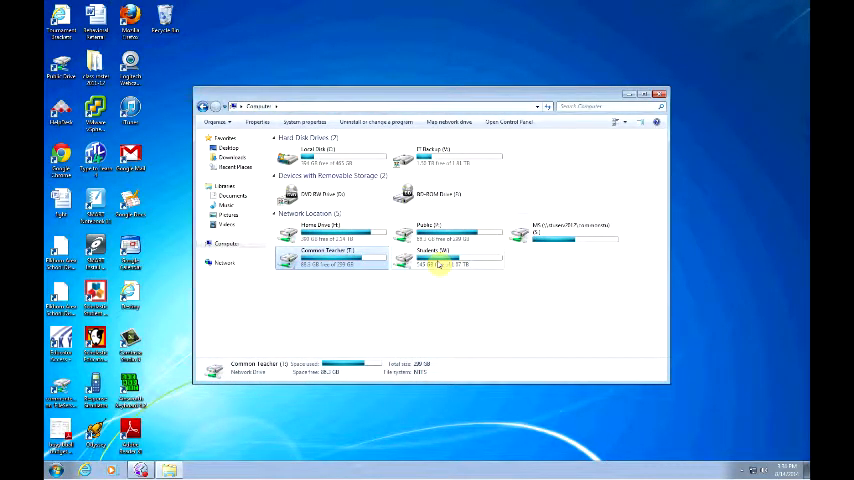
double_click(450, 258)
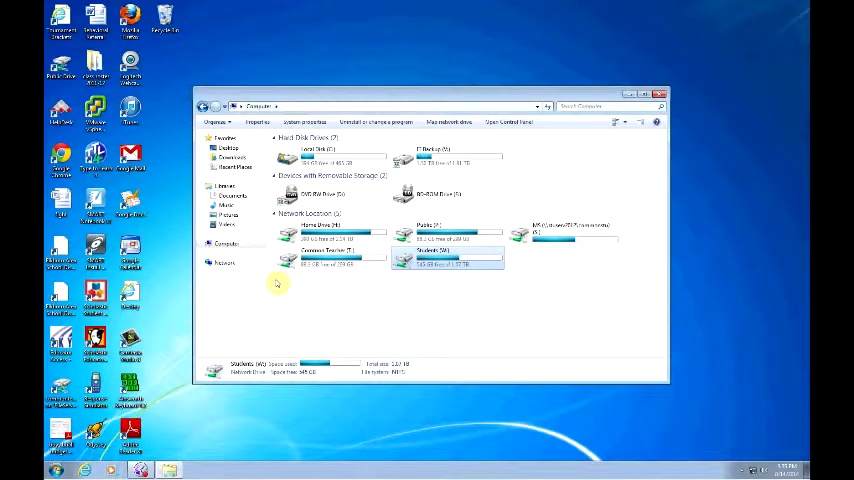
mouse_move(372, 308)
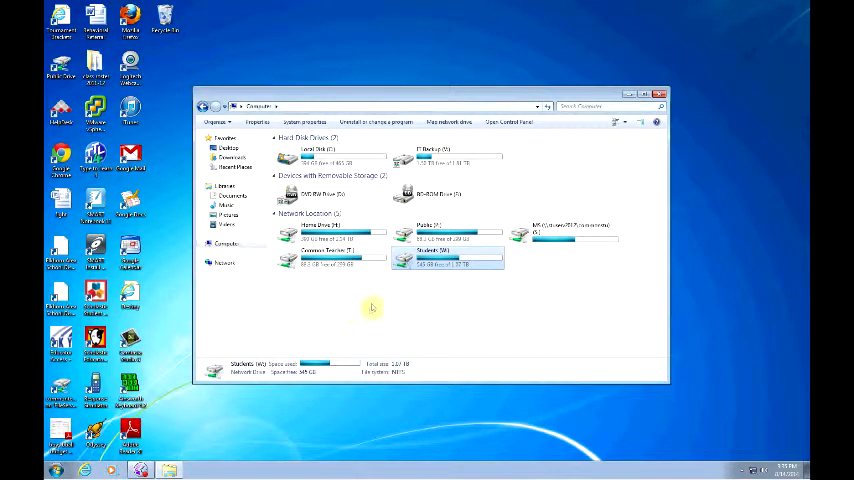